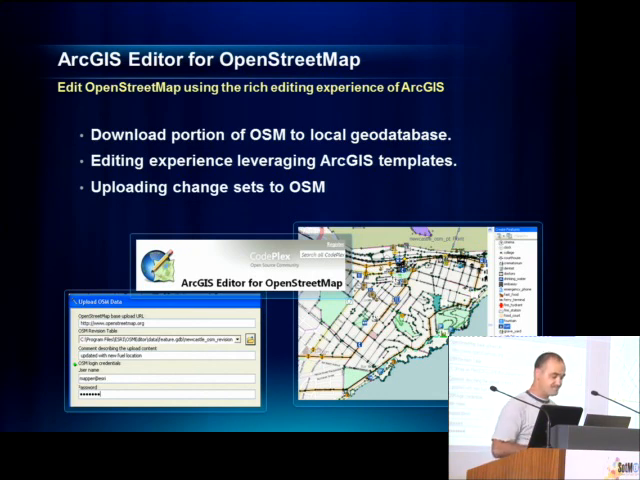
- Navigate the map to the residential neighbourhood and name the feature service 'tests'
{"action": "key", "text": "right"}
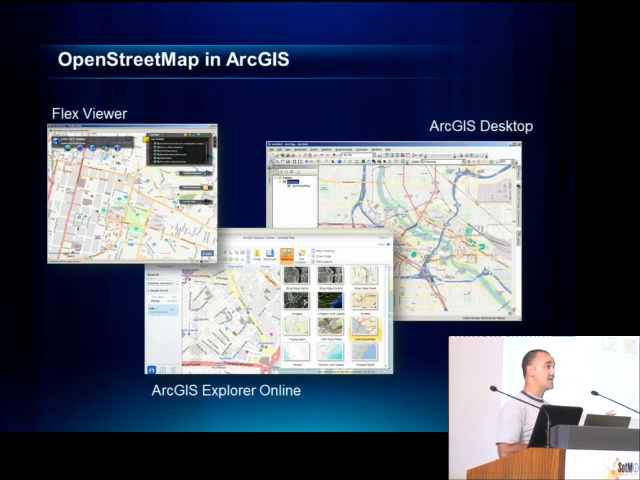
{"action": "key", "text": "Right"}
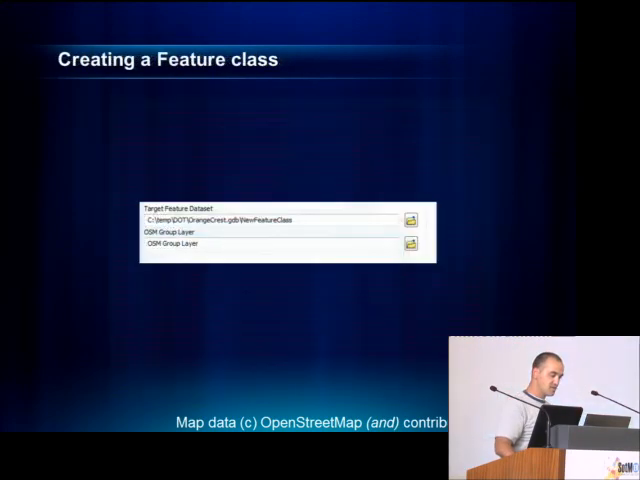
{"action": "key", "text": "Right"}
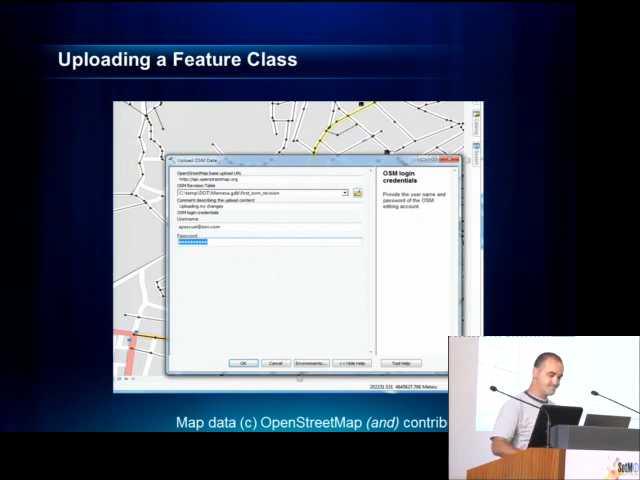
{"action": "key", "text": "right"}
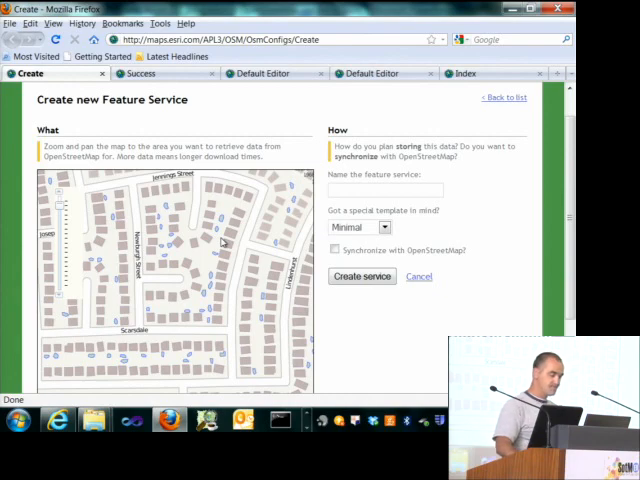
{"action": "mouse_move", "coordinate": [328, 192]}
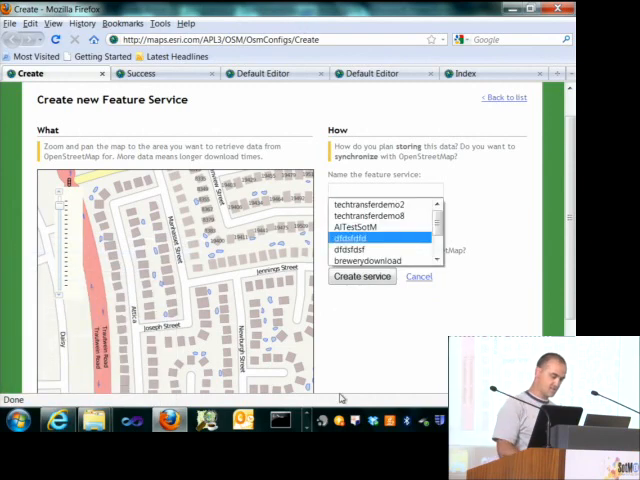
{"action": "type", "text": "test"}
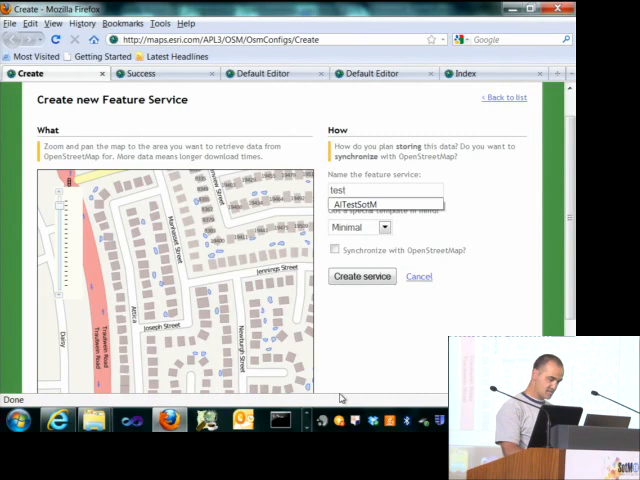
{"action": "type", "text": "som1"}
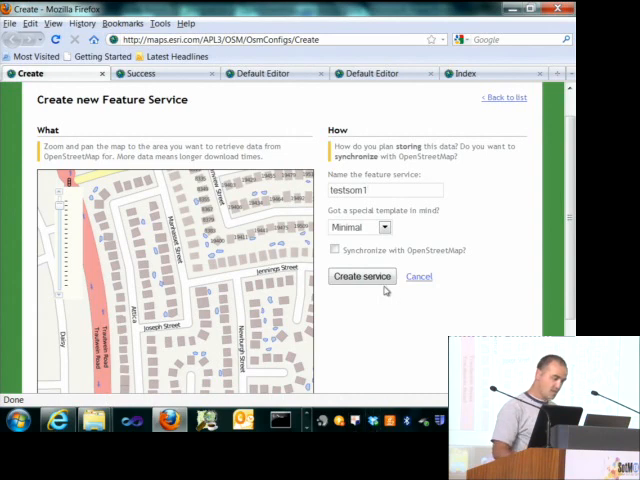
- Choose the Emergency special template and leave 'Synchronize with OpenStreetMap' unchecked
{"action": "left_click", "coordinate": [360, 228]}
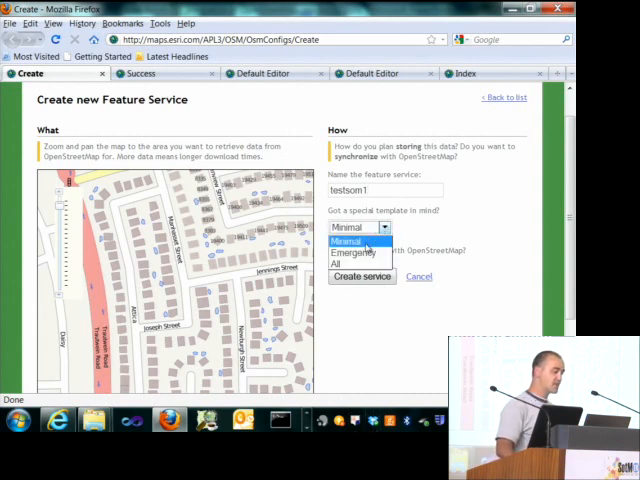
{"action": "mouse_move", "coordinate": [352, 252]}
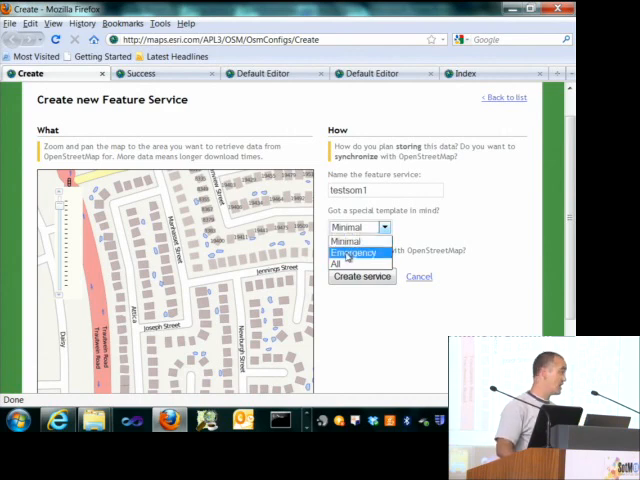
{"action": "left_click", "coordinate": [352, 252]}
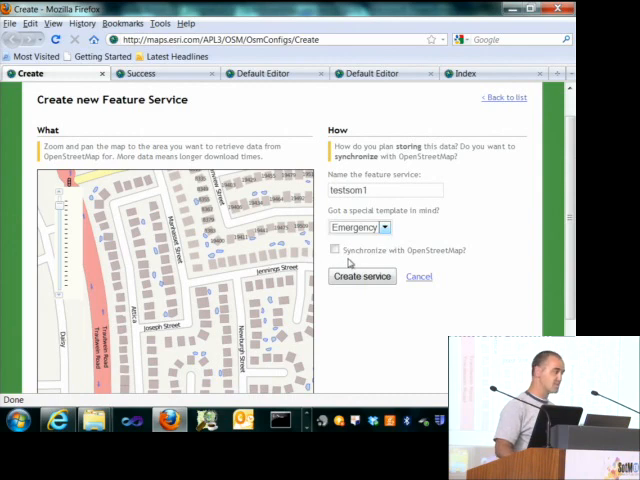
{"action": "mouse_move", "coordinate": [344, 262]}
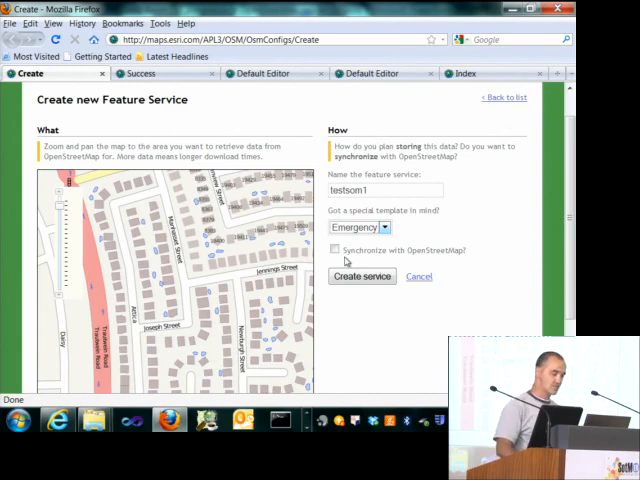
{"action": "left_click", "coordinate": [336, 250]}
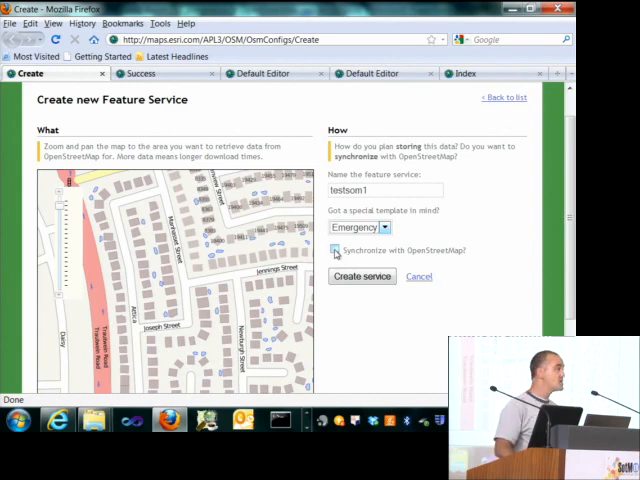
{"action": "left_click", "coordinate": [336, 250]}
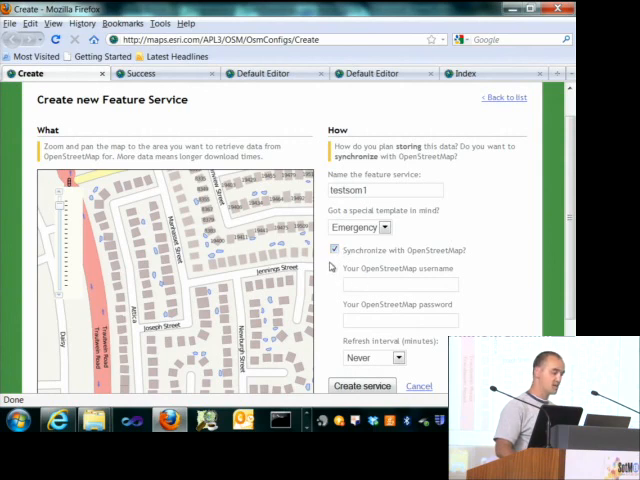
{"action": "left_click", "coordinate": [336, 250]}
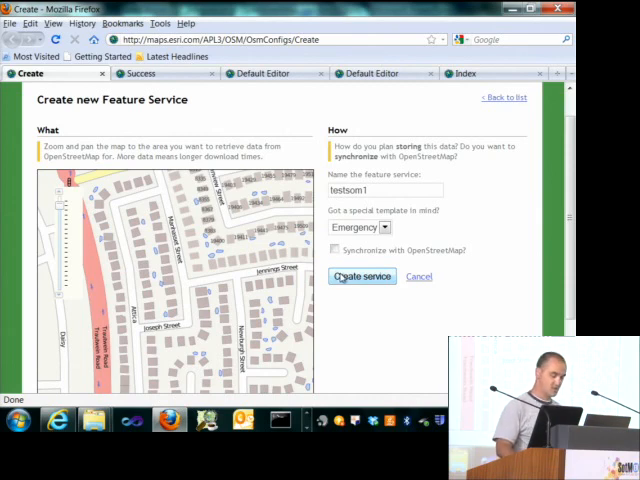
- Create the feature service and wait through the OpenStreetMap data download
{"action": "left_click", "coordinate": [362, 276]}
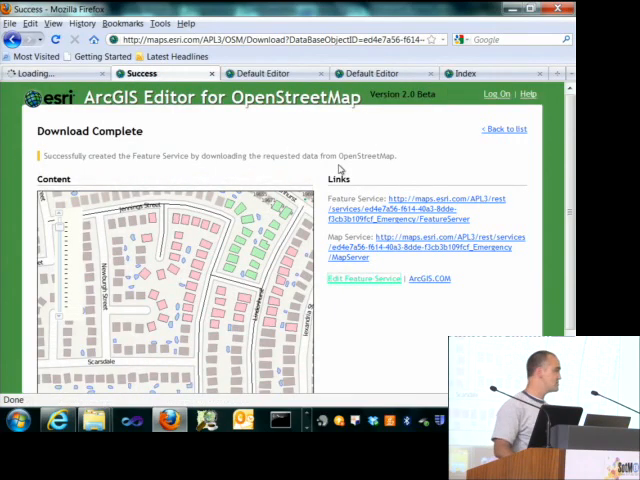
{"action": "mouse_move", "coordinate": [264, 212]}
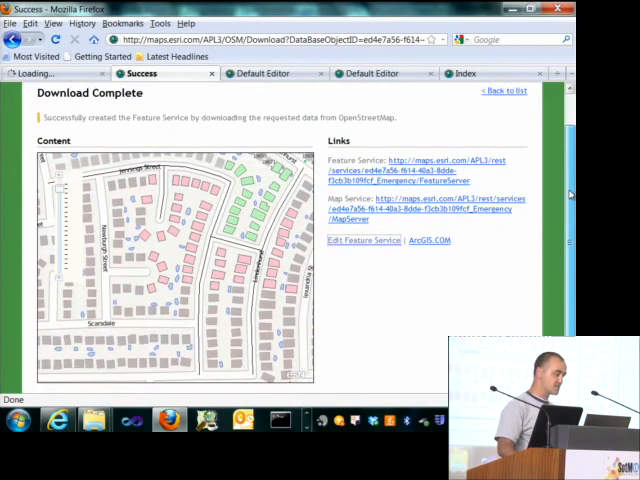
{"action": "scroll", "scroll_direction": "down", "scroll_amount": 3}
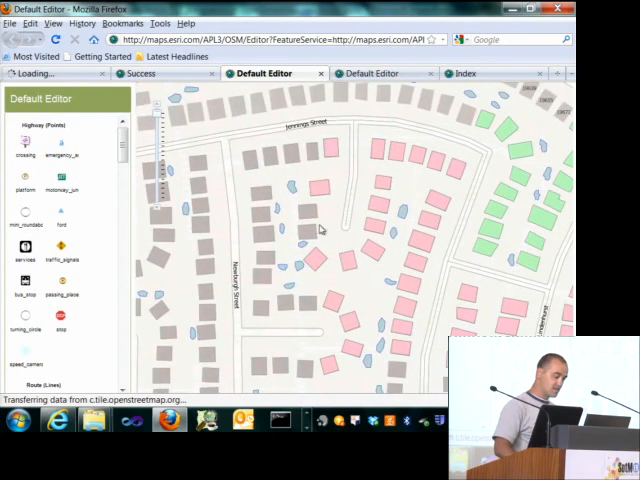
- Place a highway point on the top street and assign its highway value from the attribute list
{"action": "left_click", "coordinate": [312, 256]}
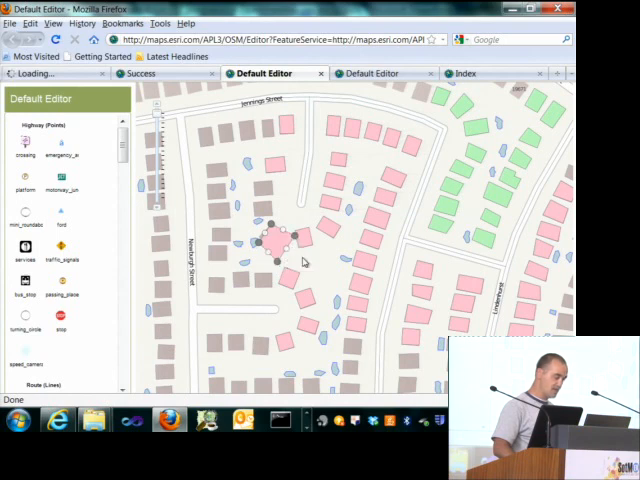
{"action": "mouse_move", "coordinate": [224, 272]}
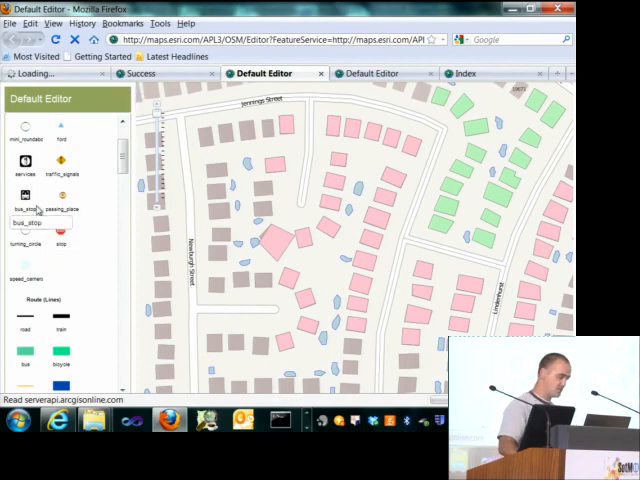
{"action": "left_click", "coordinate": [60, 236]}
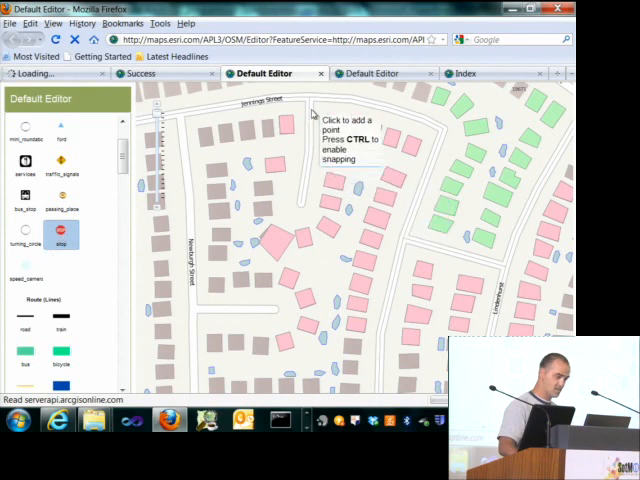
{"action": "left_click", "coordinate": [298, 108]}
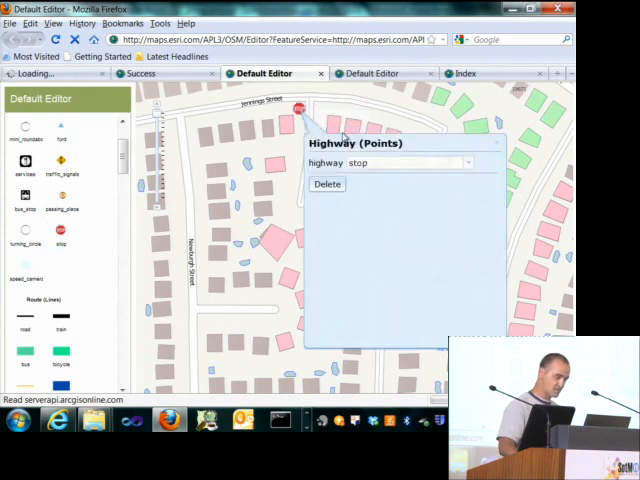
{"action": "left_click", "coordinate": [468, 162]}
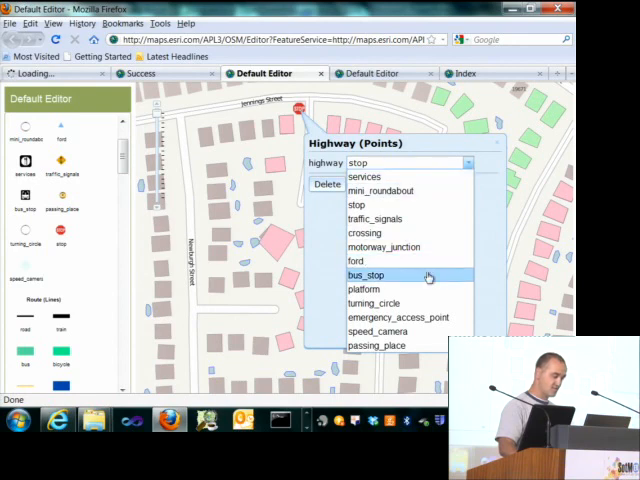
{"action": "left_click", "coordinate": [366, 276]}
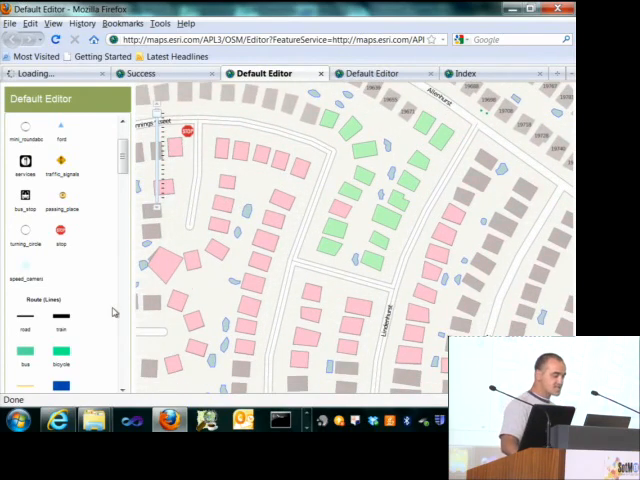
- Draw a residential road line across the neighbourhood blocks and finish it
{"action": "scroll", "scroll_direction": "down", "scroll_amount": 3}
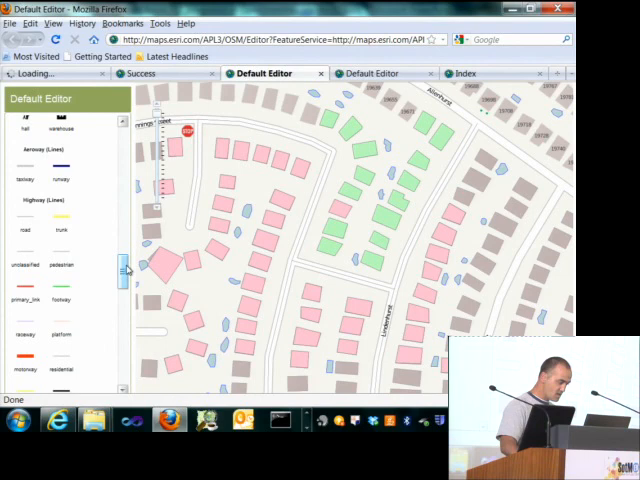
{"action": "scroll", "scroll_direction": "down", "scroll_amount": 3}
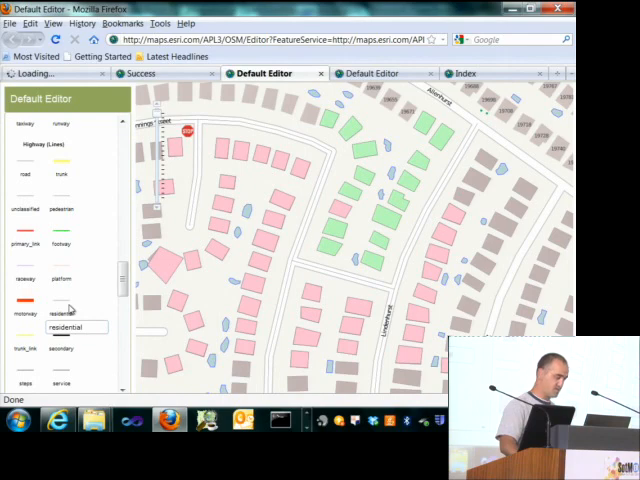
{"action": "left_click", "coordinate": [62, 308]}
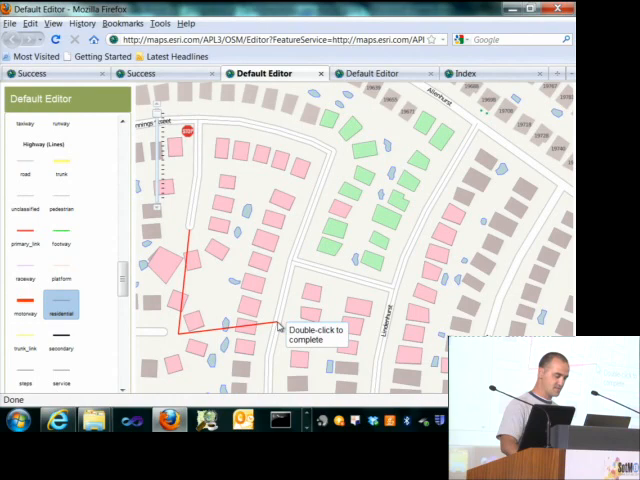
{"action": "double_click", "coordinate": [276, 328]}
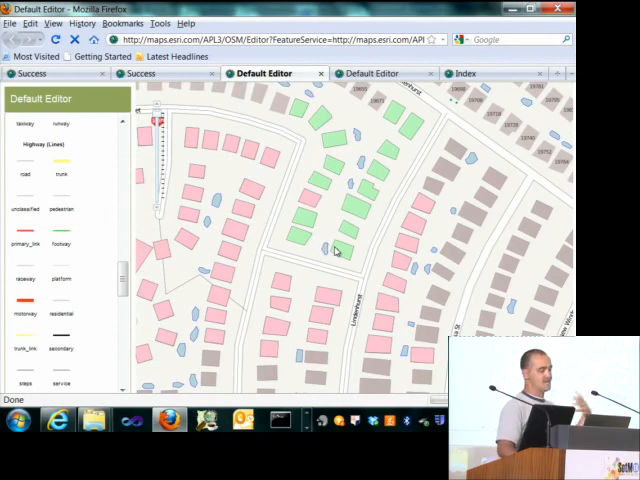
{"action": "mouse_move", "coordinate": [288, 290]}
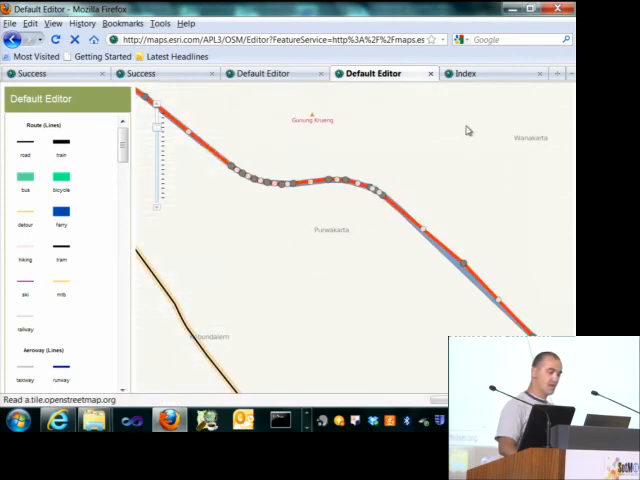
- Switch to the Index view showing the Feature Service List with edit links
{"action": "left_click", "coordinate": [466, 72]}
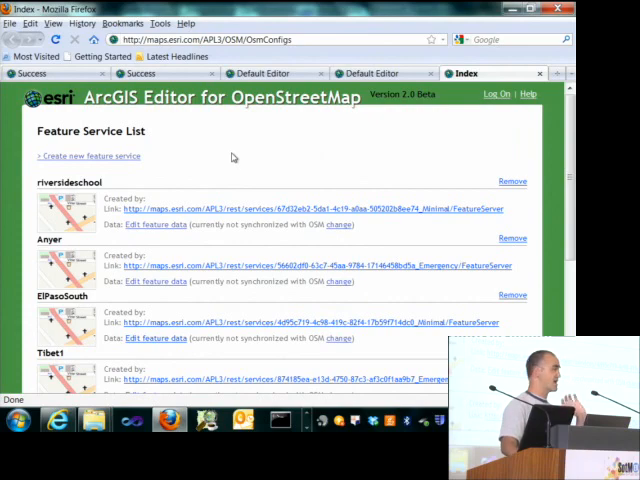
{"action": "mouse_move", "coordinate": [248, 158]}
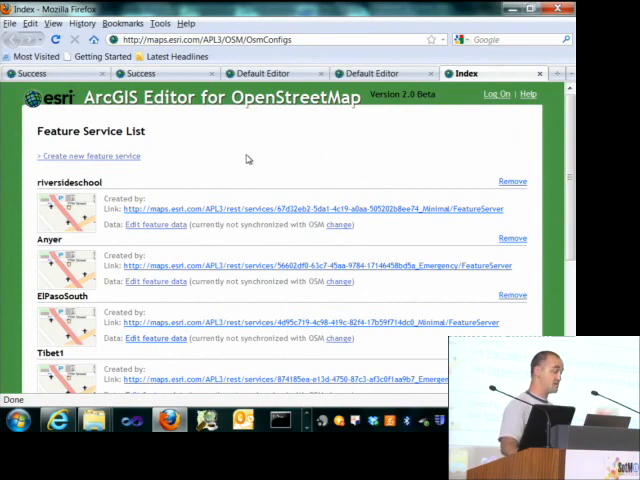
{"action": "scroll", "scroll_direction": "down", "scroll_amount": 3}
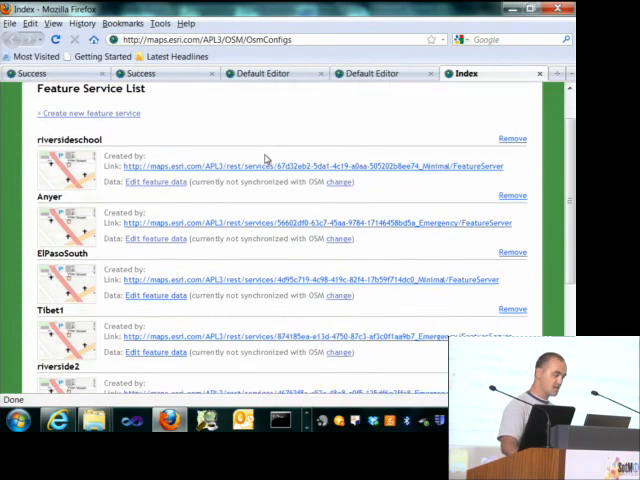
{"action": "scroll", "scroll_direction": "down", "scroll_amount": 3}
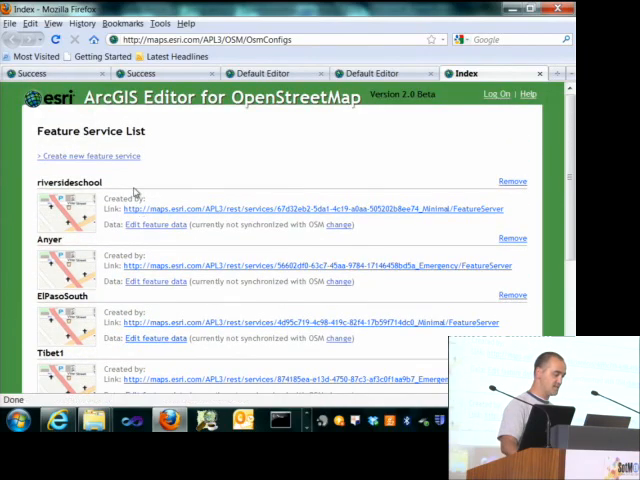
{"action": "scroll", "scroll_direction": "down", "scroll_amount": 3}
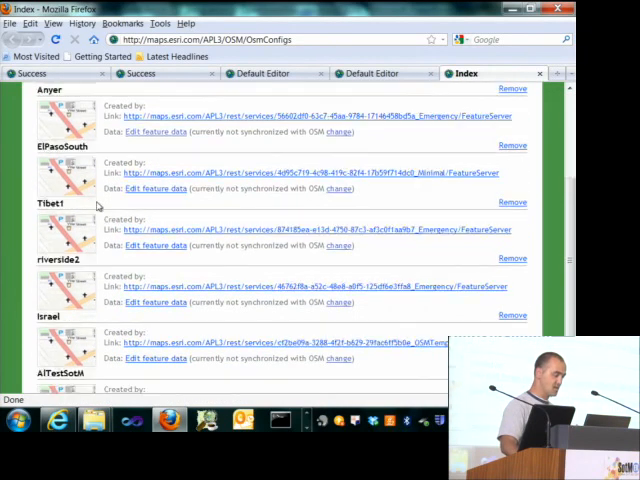
{"action": "scroll", "scroll_direction": "down", "scroll_amount": 3}
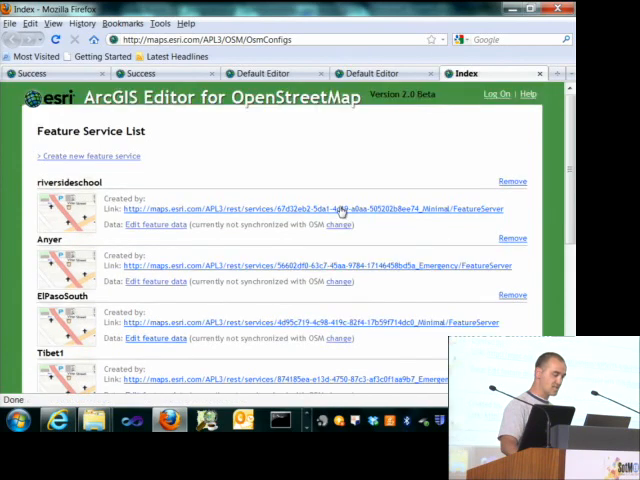
{"action": "mouse_move", "coordinate": [296, 240]}
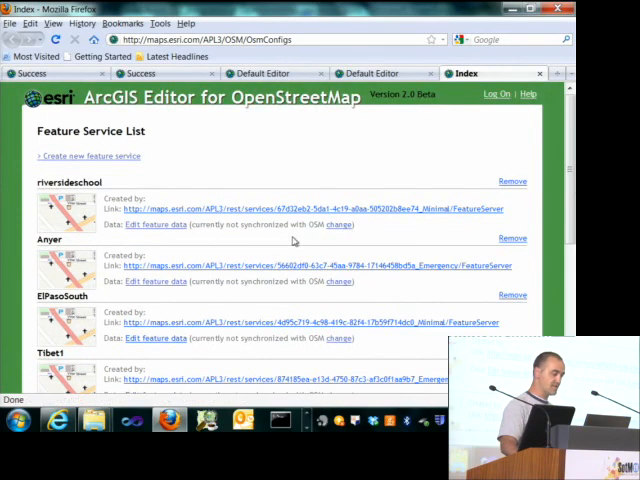
{"action": "scroll", "scroll_direction": "down", "scroll_amount": 3}
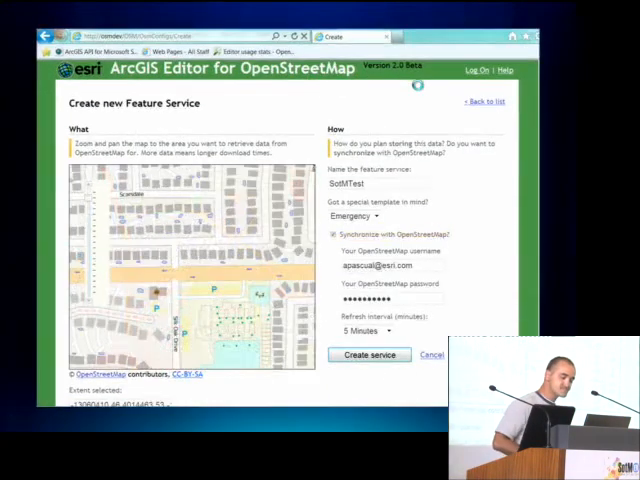
- Create the Emergency feature service and view its layers in the REST services directory
{"action": "left_click", "coordinate": [368, 356]}
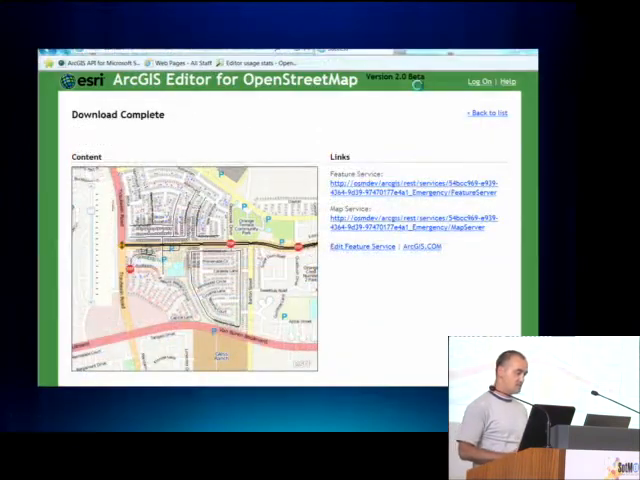
{"action": "left_click", "coordinate": [400, 188]}
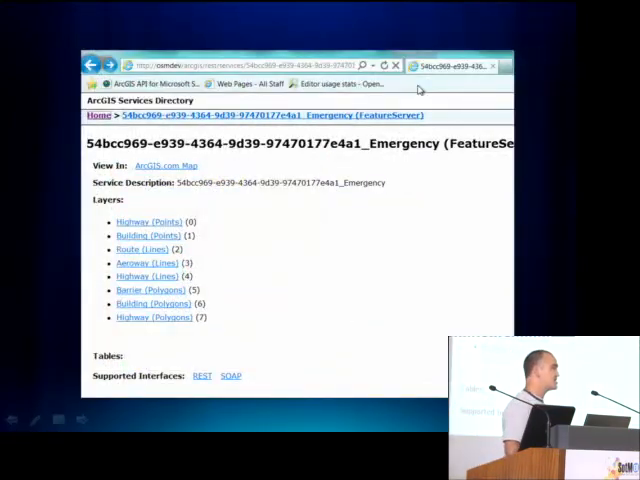